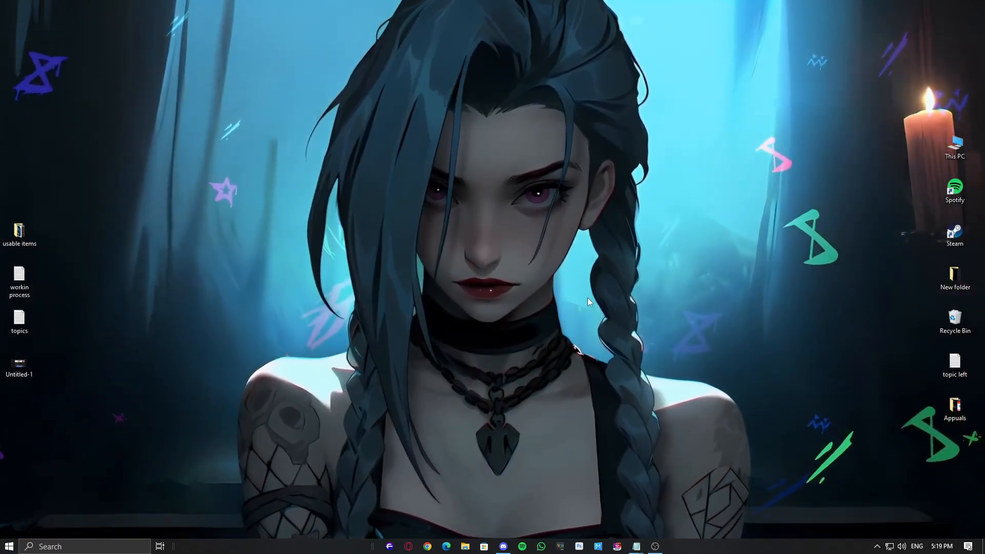
Step: Refresh the desktop and bring up the Run dialog
click(9, 546)
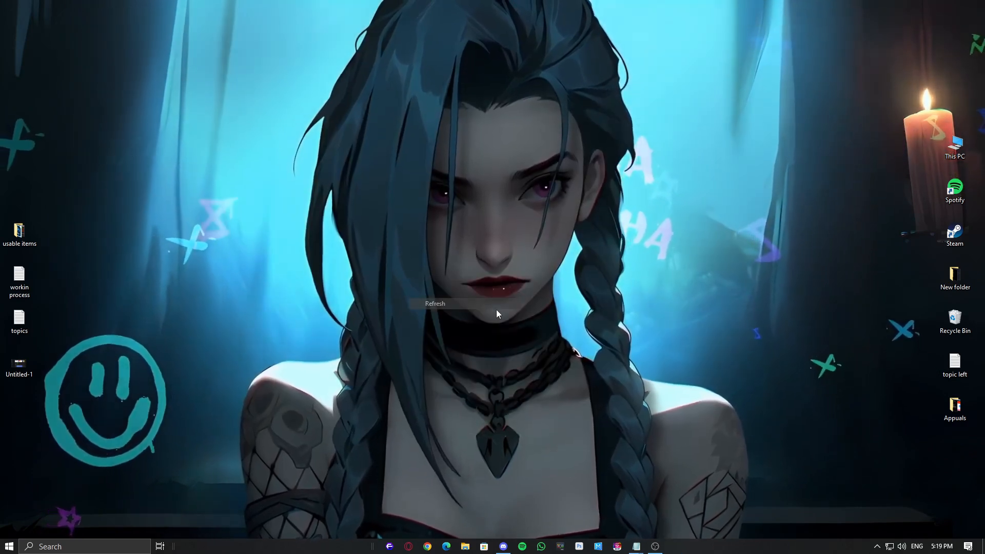
click(435, 303)
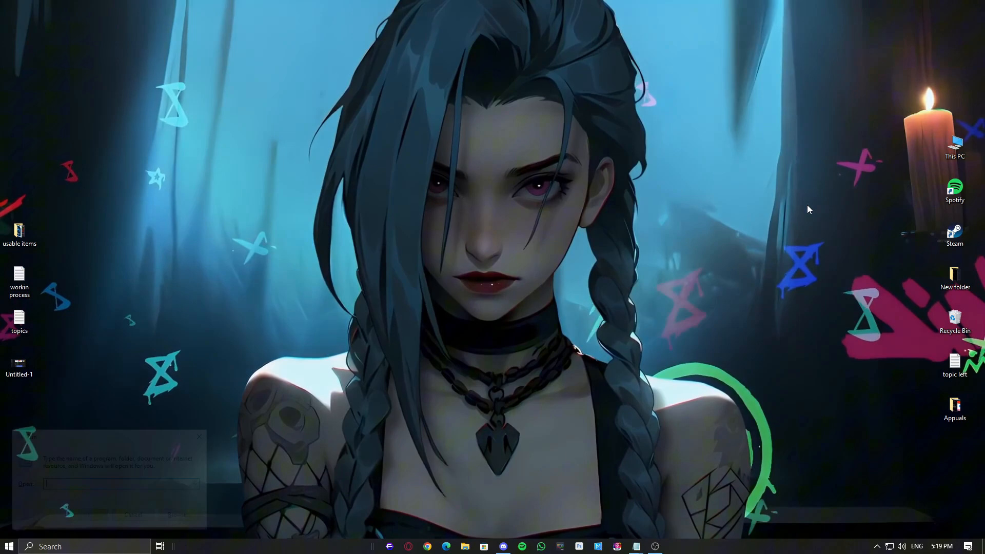
Step: Launch msconfig, hide Microsoft services, and disable all remaining third-party services
text(msconfig)
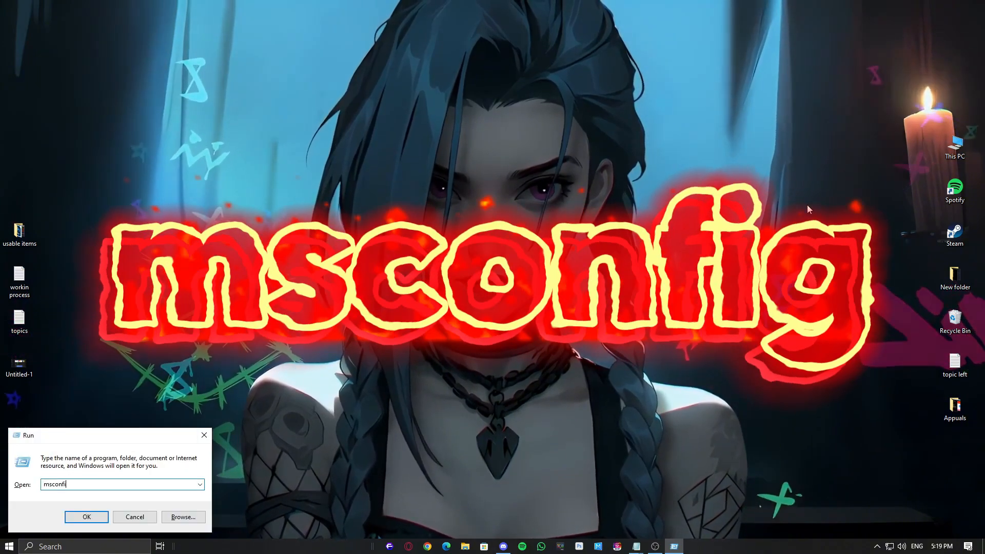
click(87, 516)
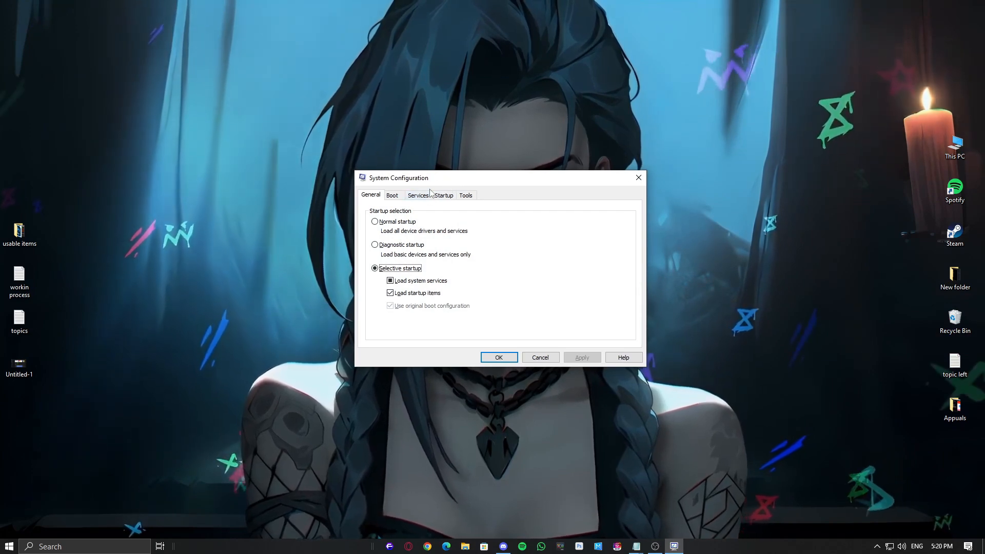
click(419, 195)
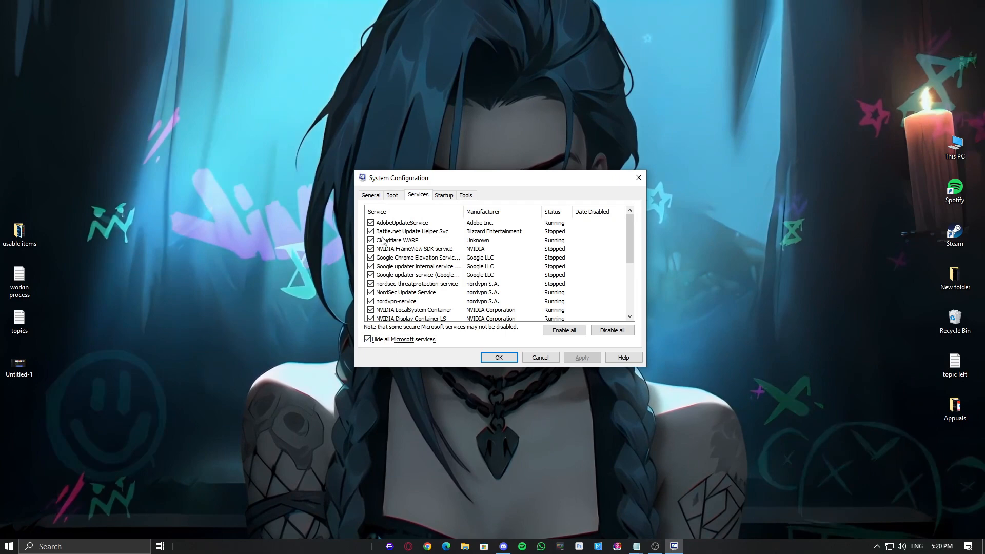
click(611, 330)
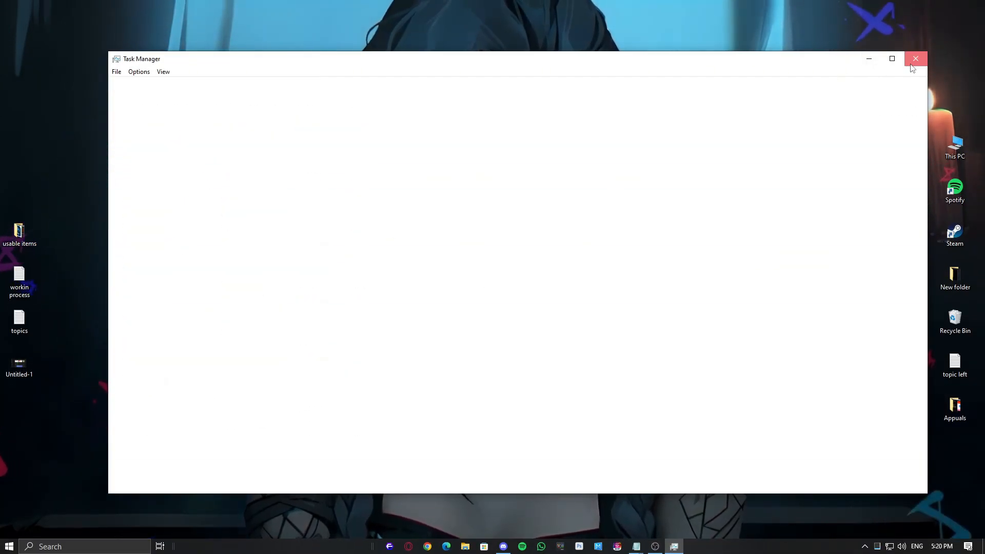
Step: Close Task Manager and prepare gpedit.msc in the Run box
click(916, 58)
text(gpedit.msc)
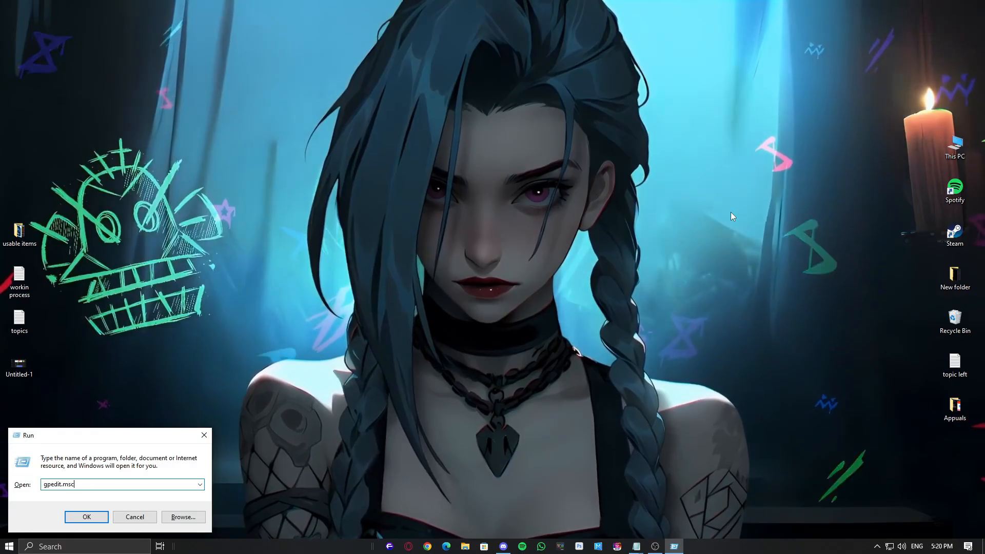
Step: Open Device Guard's Turn On Virtualization Based Security policy and leave it Not Configured
click(86, 517)
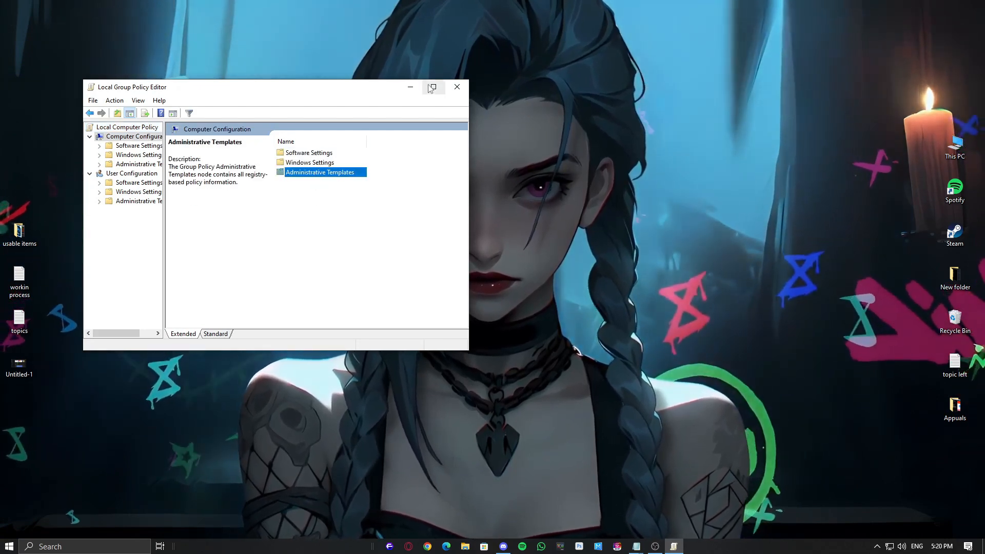
click(432, 87)
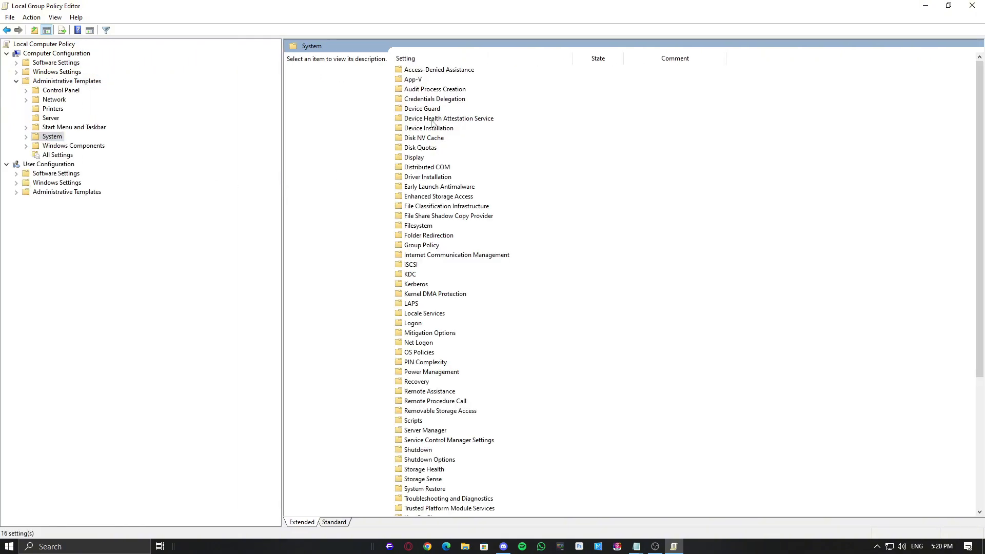
click(422, 108)
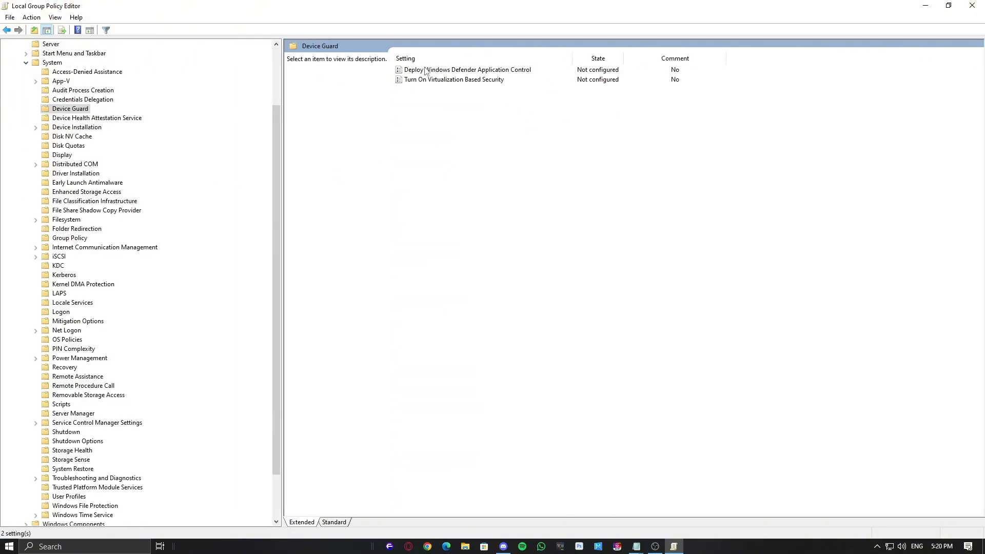
click(453, 79)
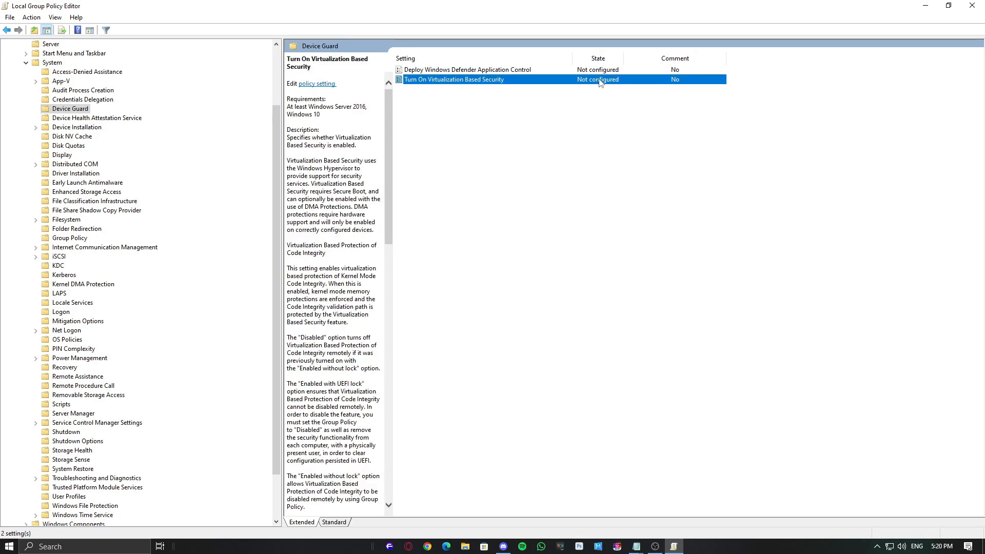
double_click(453, 79)
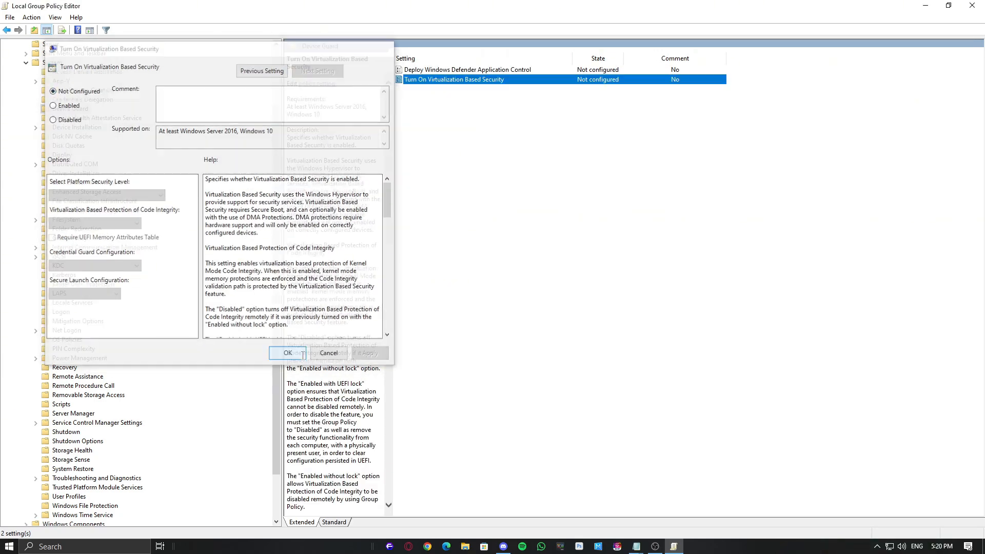
click(8, 546)
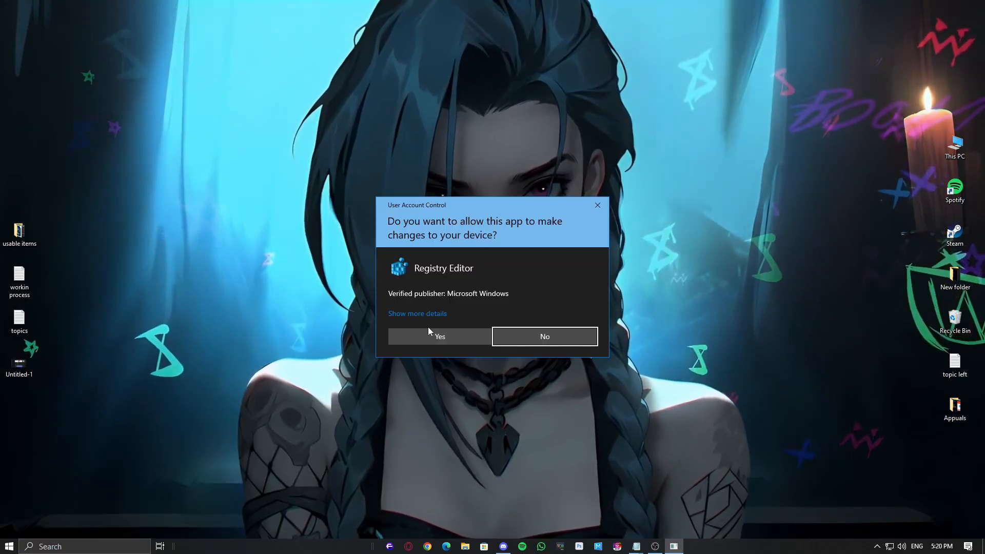
Step: Allow Registry Editor, set HypervisorEnforcedCodeIntegrity Enabled to 1, and close it
click(439, 336)
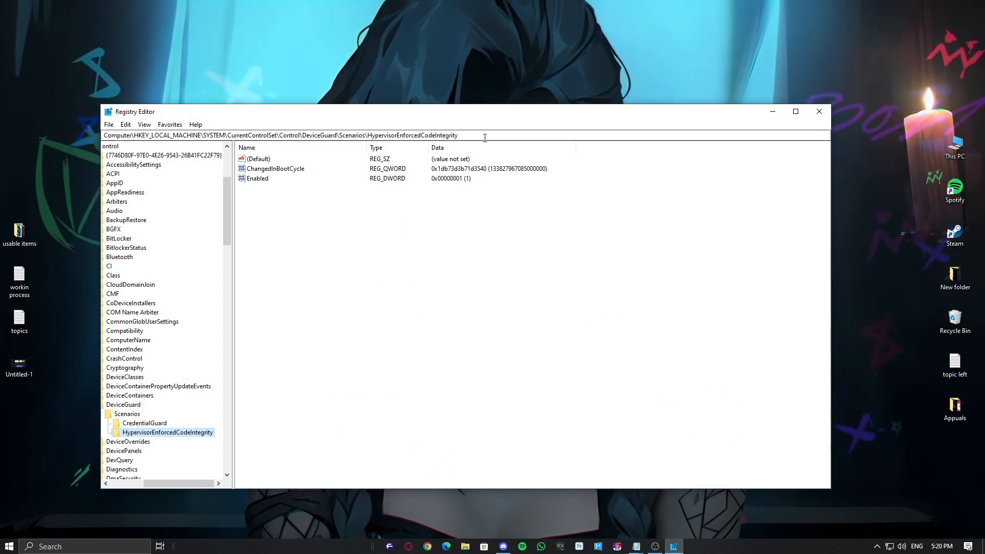
click(282, 135)
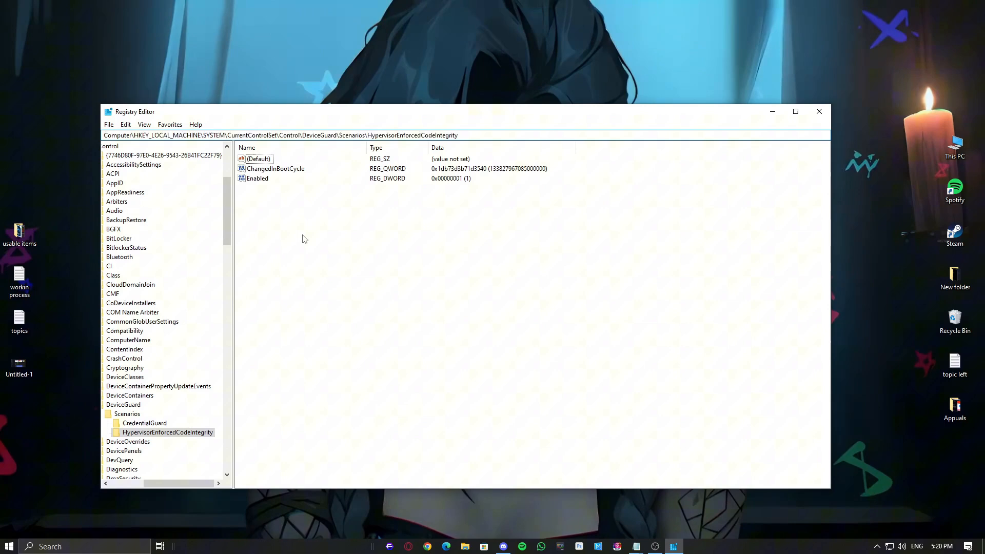
click(257, 178)
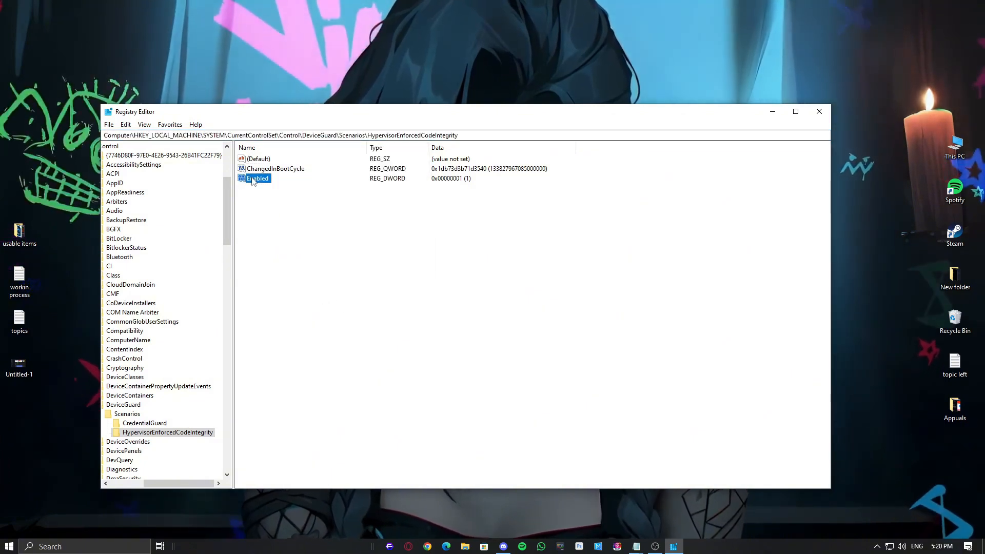
double_click(257, 178)
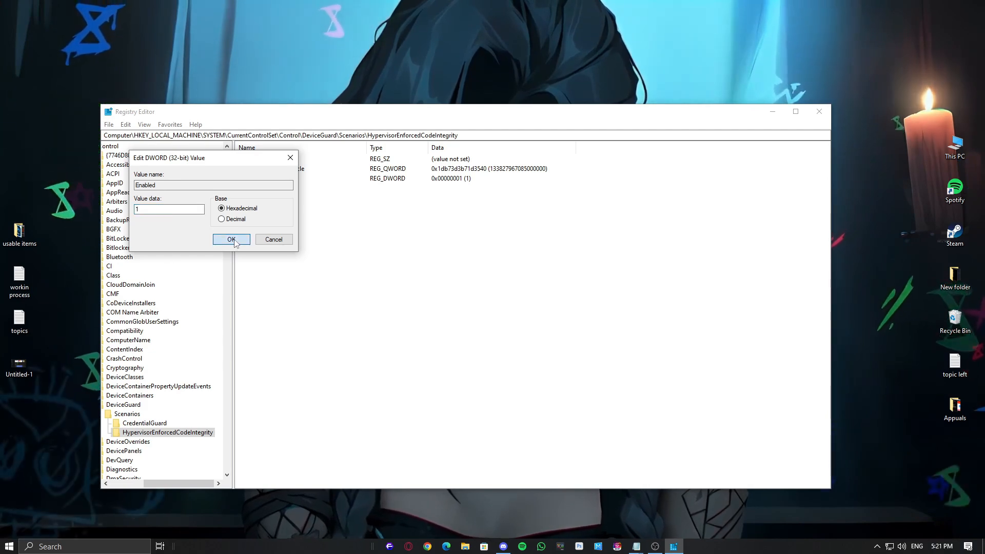
click(230, 239)
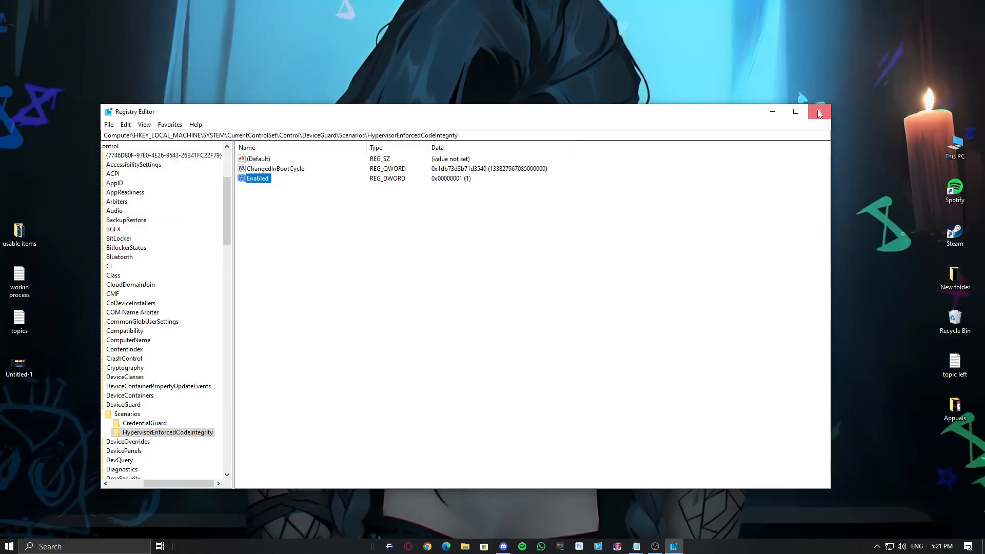
click(818, 111)
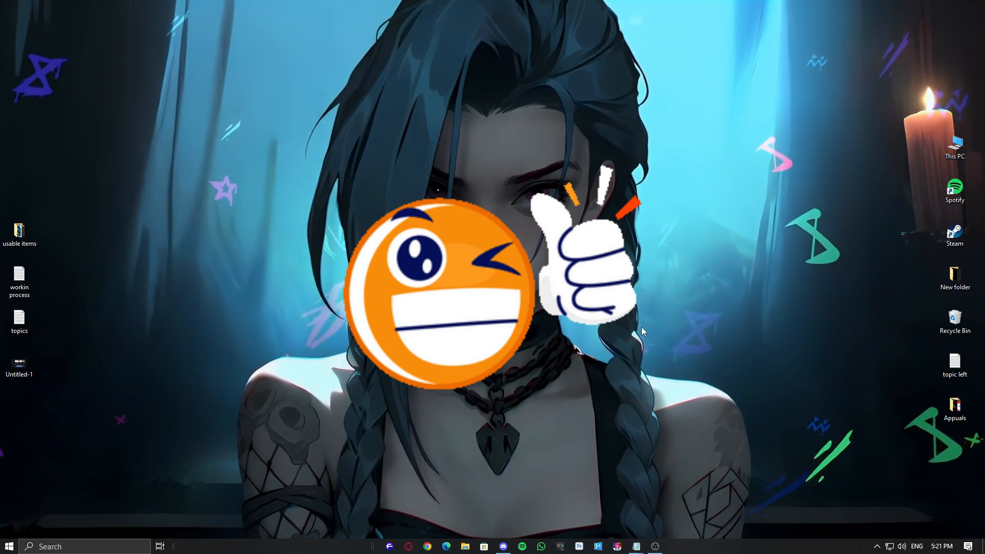